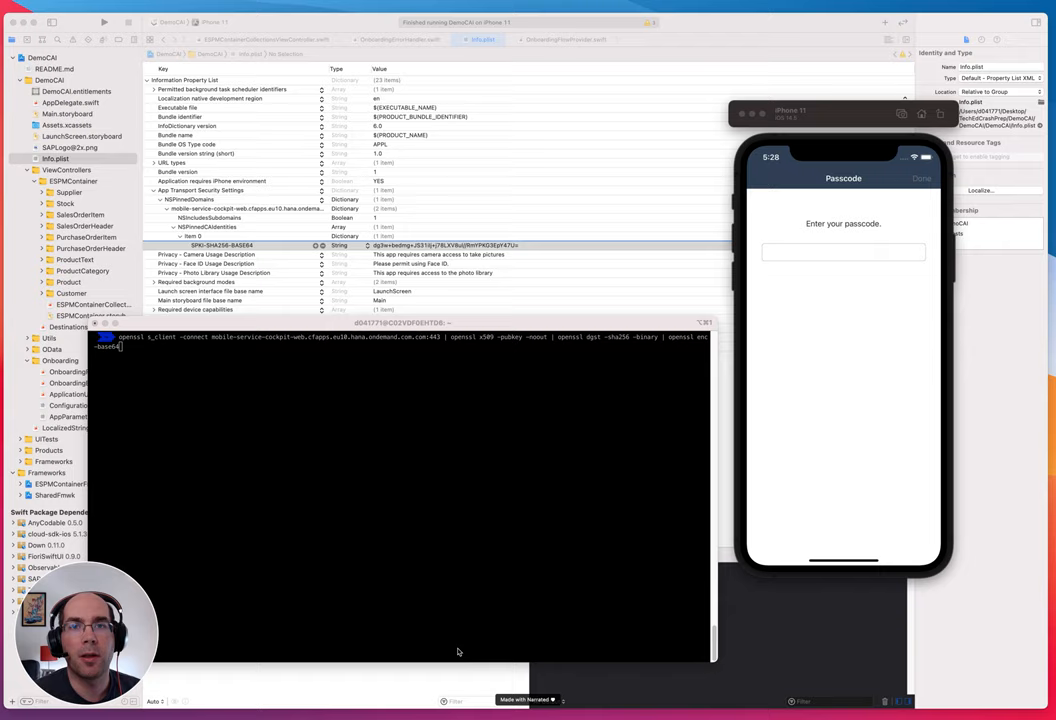
Expand the pinned-domain entry and submit a passcode on the simulator's passcode screen.
click(844, 252)
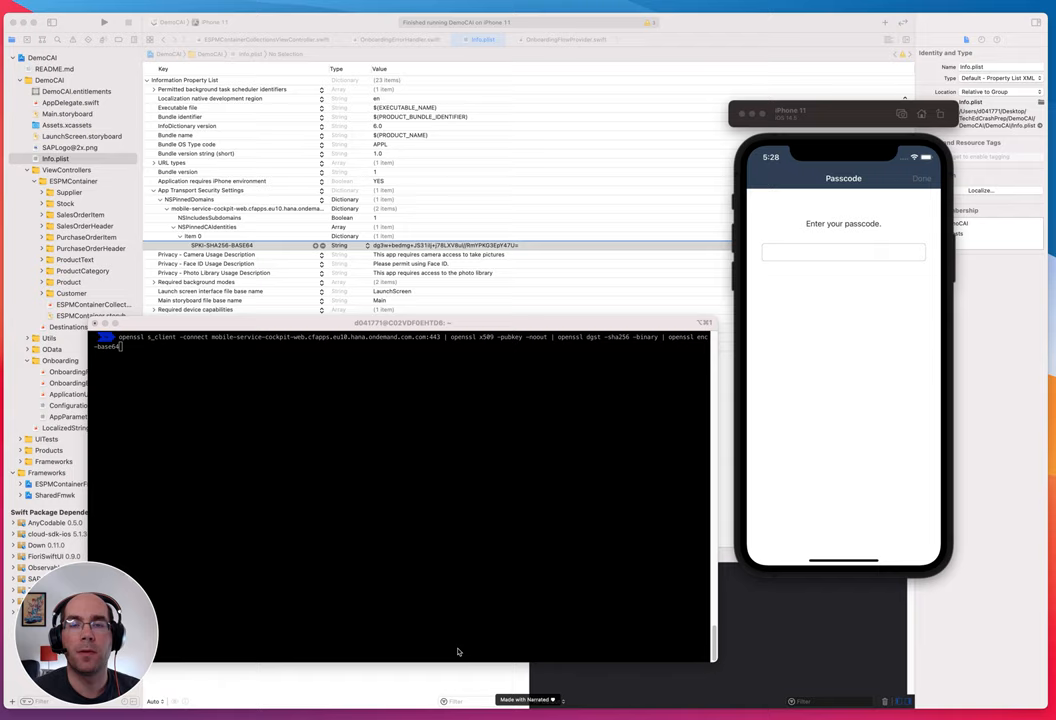
click(844, 252)
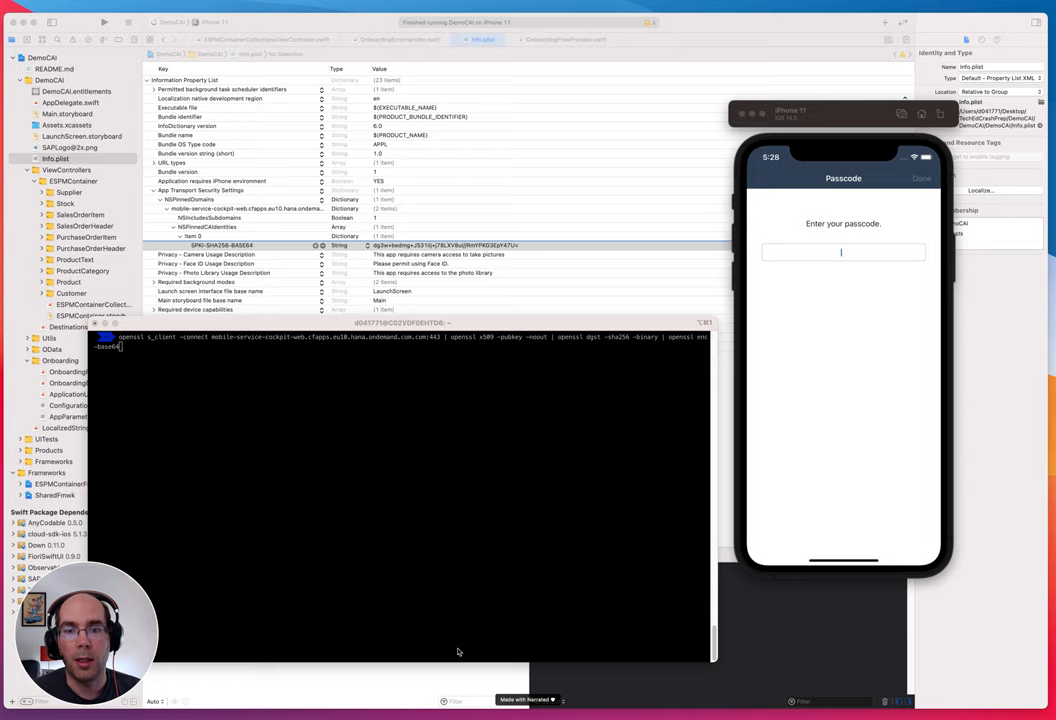
click(268, 408)
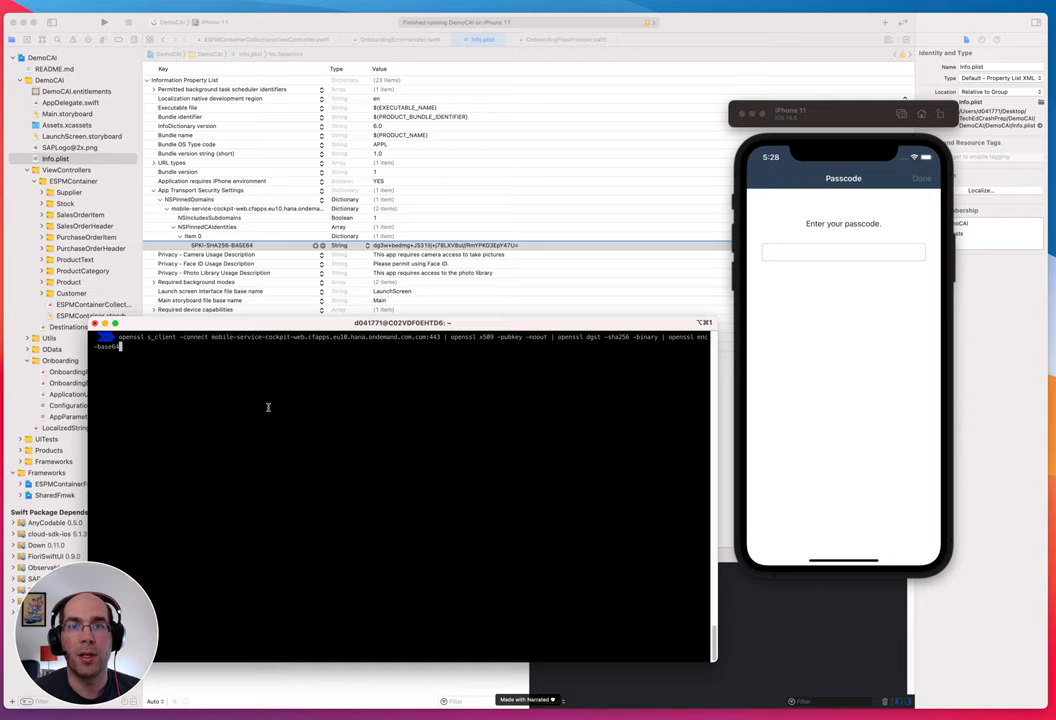
key(Return)
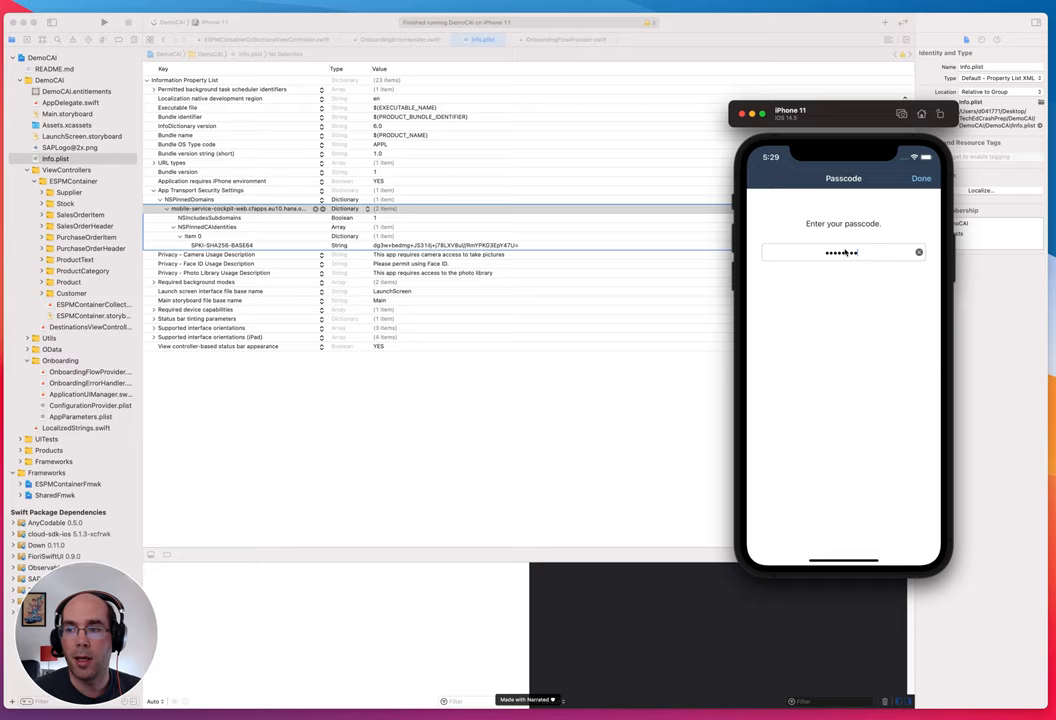
Return the simulator to the home screen and show Enable SSL Proxying for the captured host in Charles.
click(920, 178)
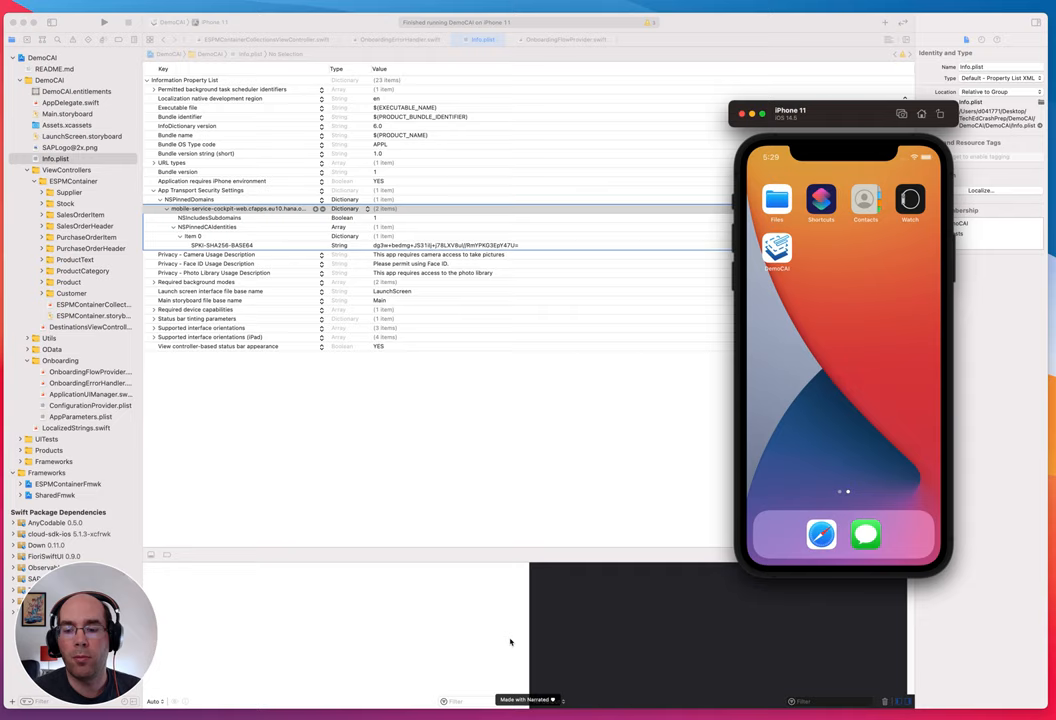
right_click(250, 156)
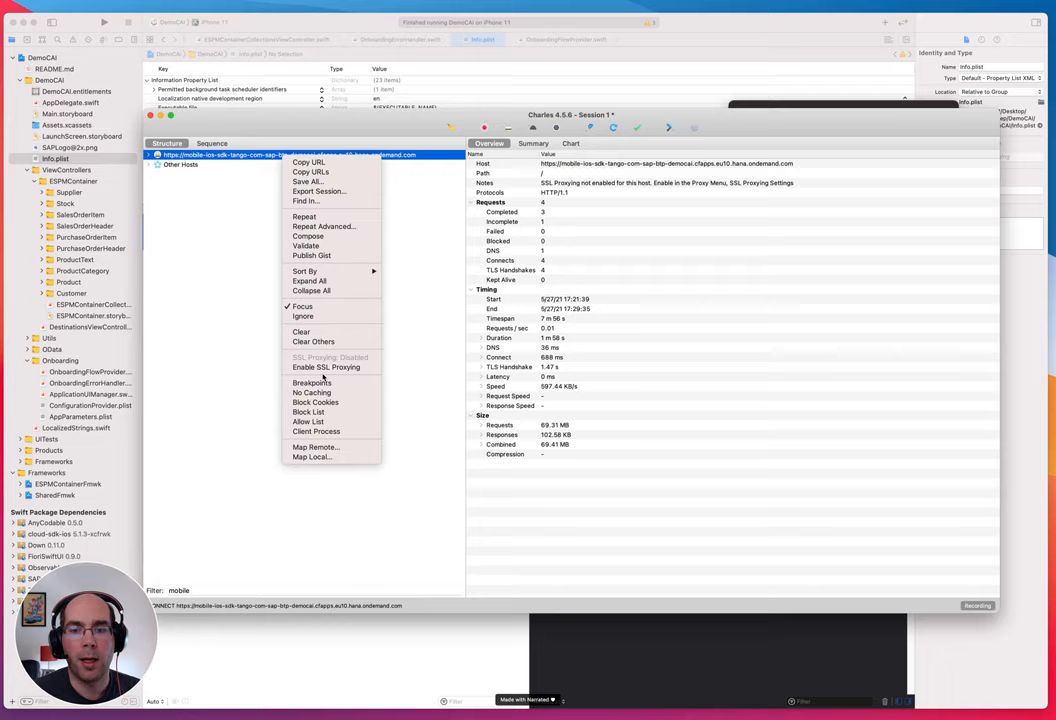